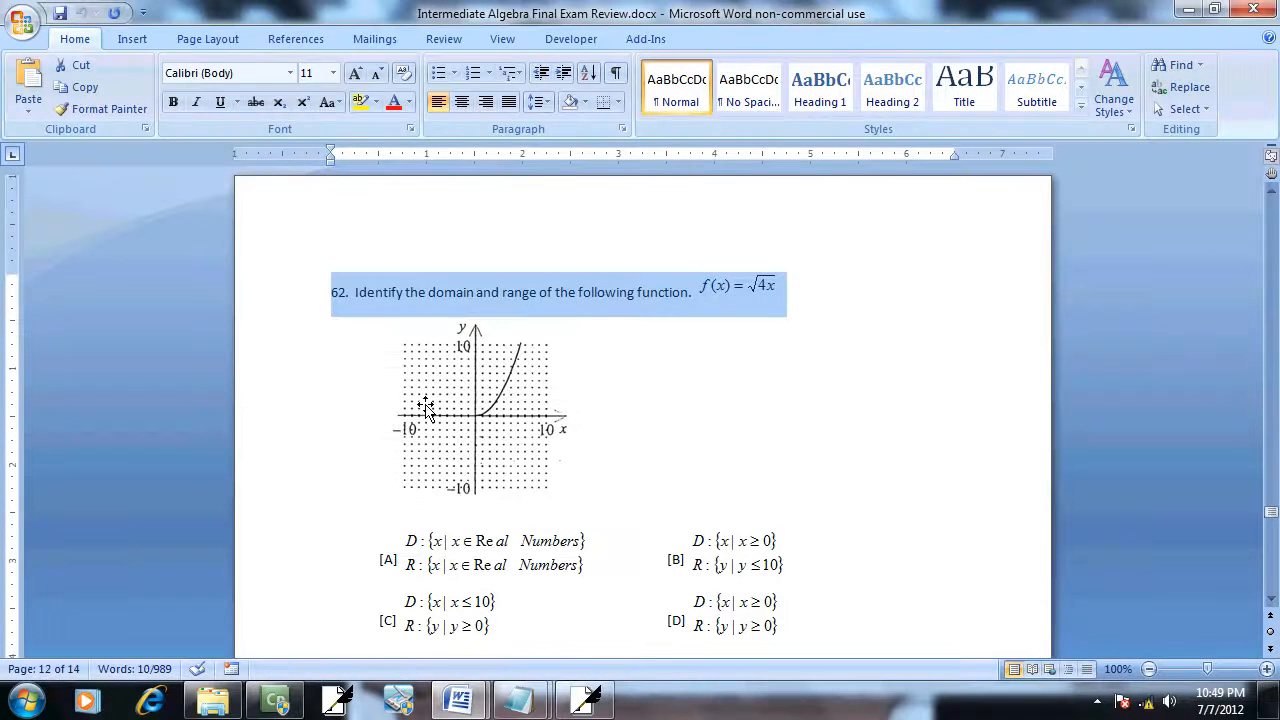
Step: Switch from Word question 62 to the handwritten note page
{"action": "left_click", "coordinate": [584, 700]}
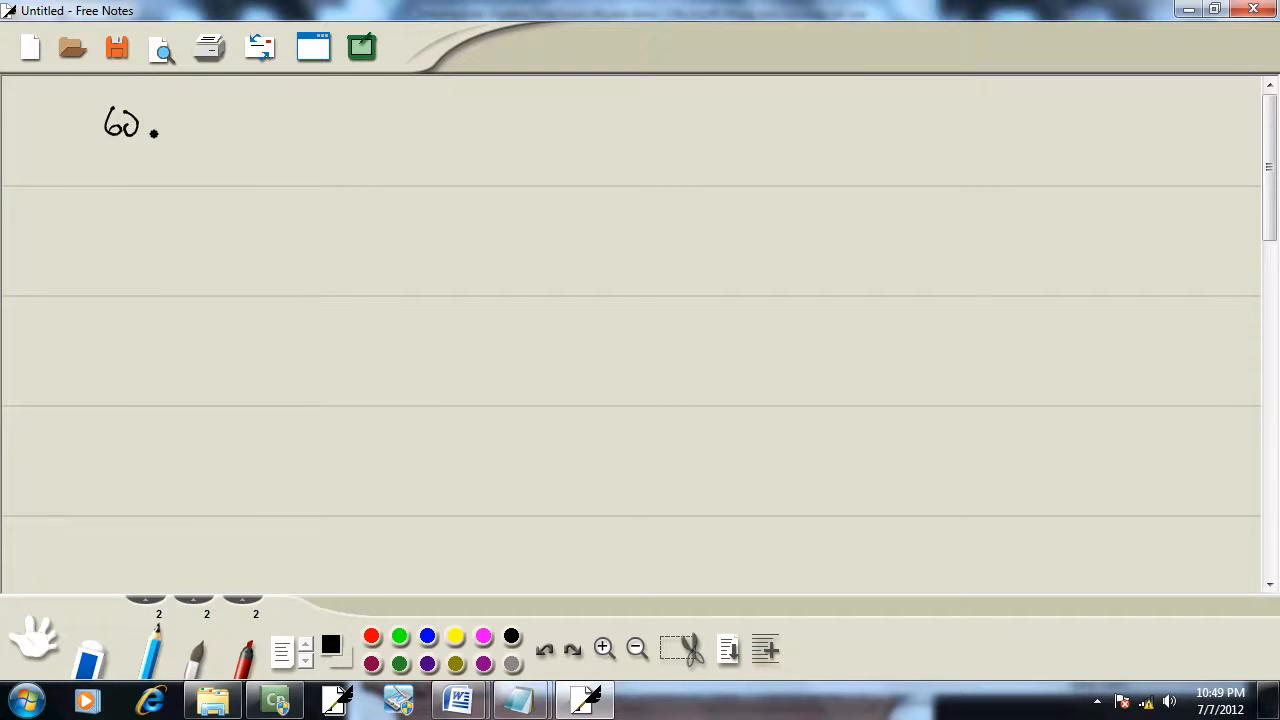
Step: Sketch the axes and a rising square-root curve from the origin with an arrowhead
{"action": "left_click", "coordinate": [458, 700]}
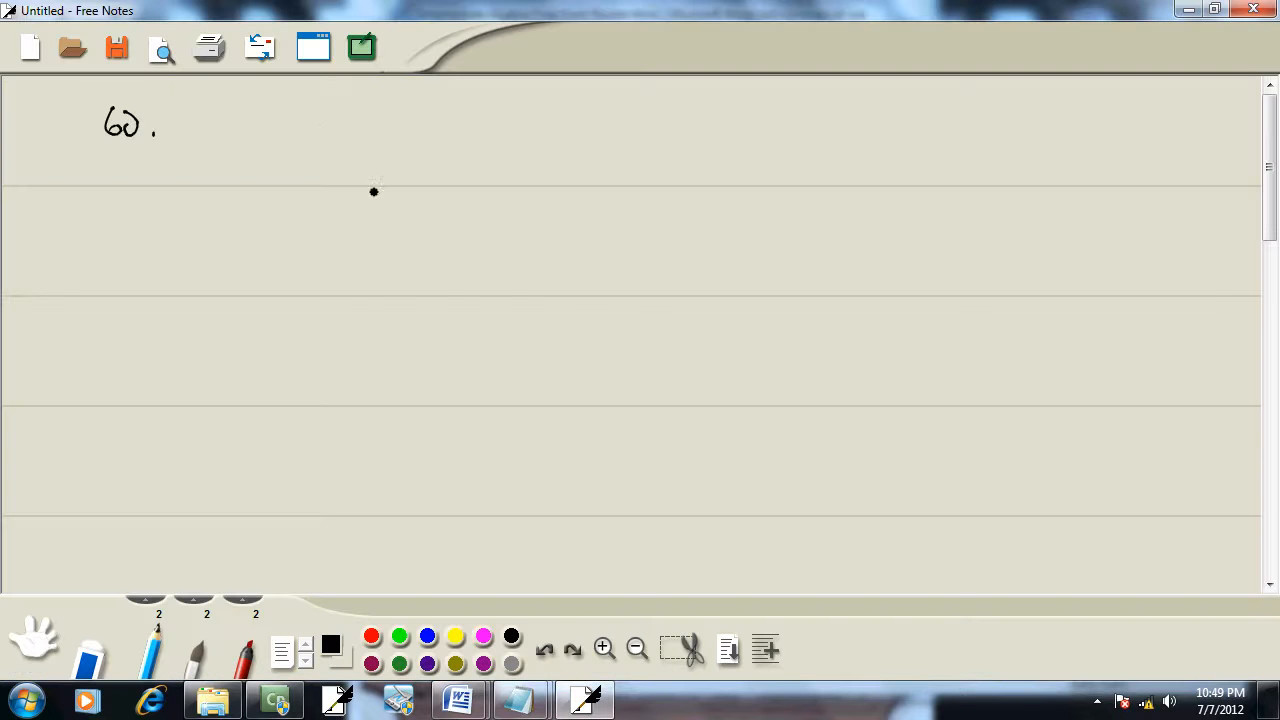
{"action": "left_click_drag", "start_coordinate": [348, 114], "coordinate": [348, 308]}
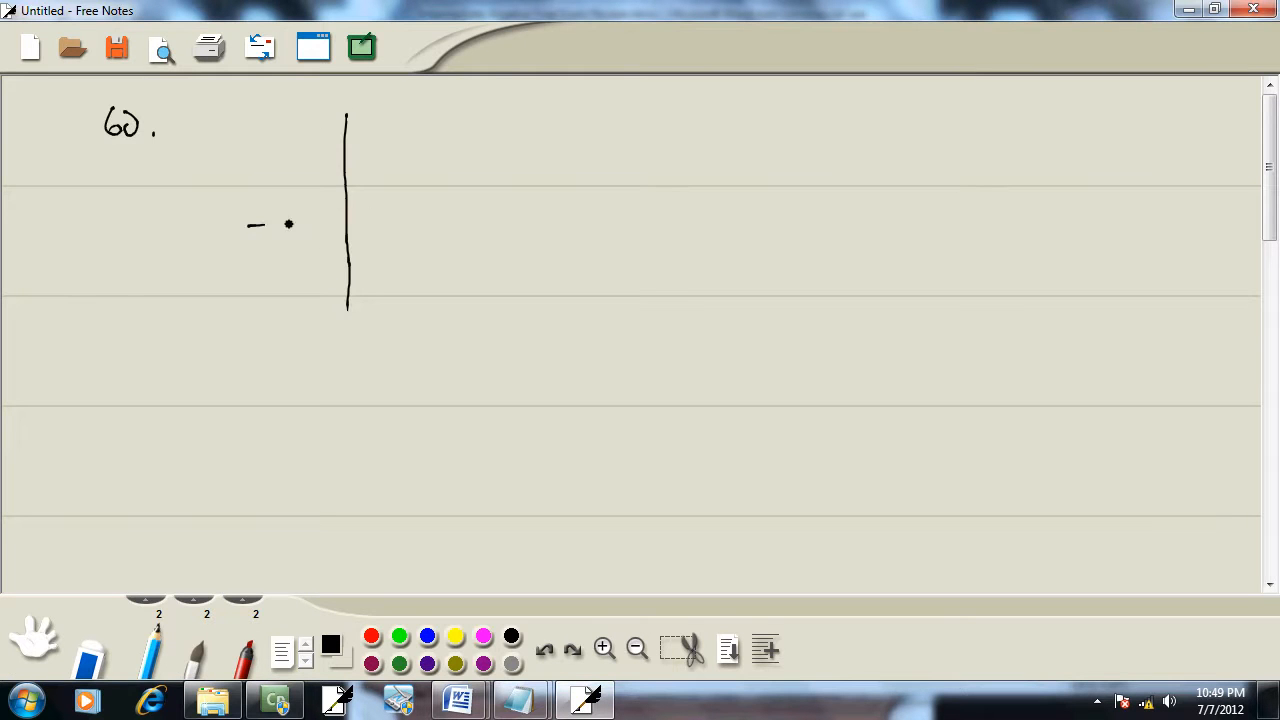
{"action": "left_click", "coordinate": [456, 700]}
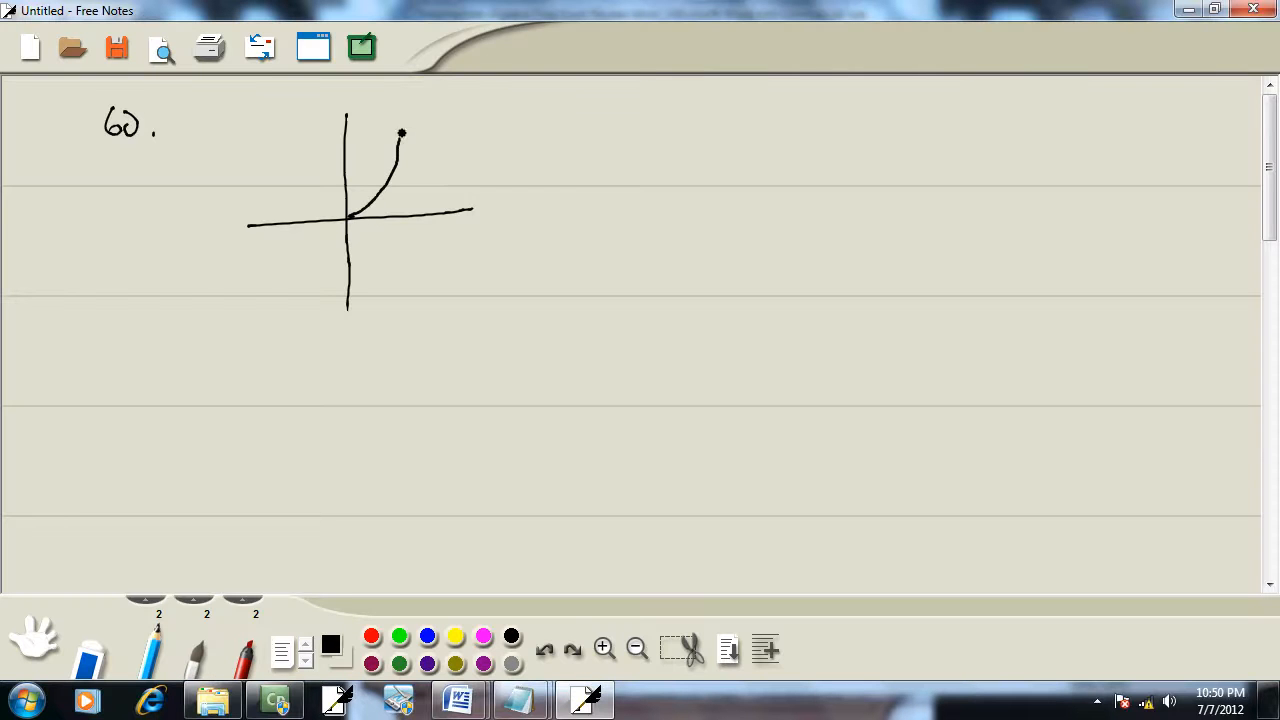
{"action": "left_click_drag", "start_coordinate": [400, 136], "coordinate": [404, 110]}
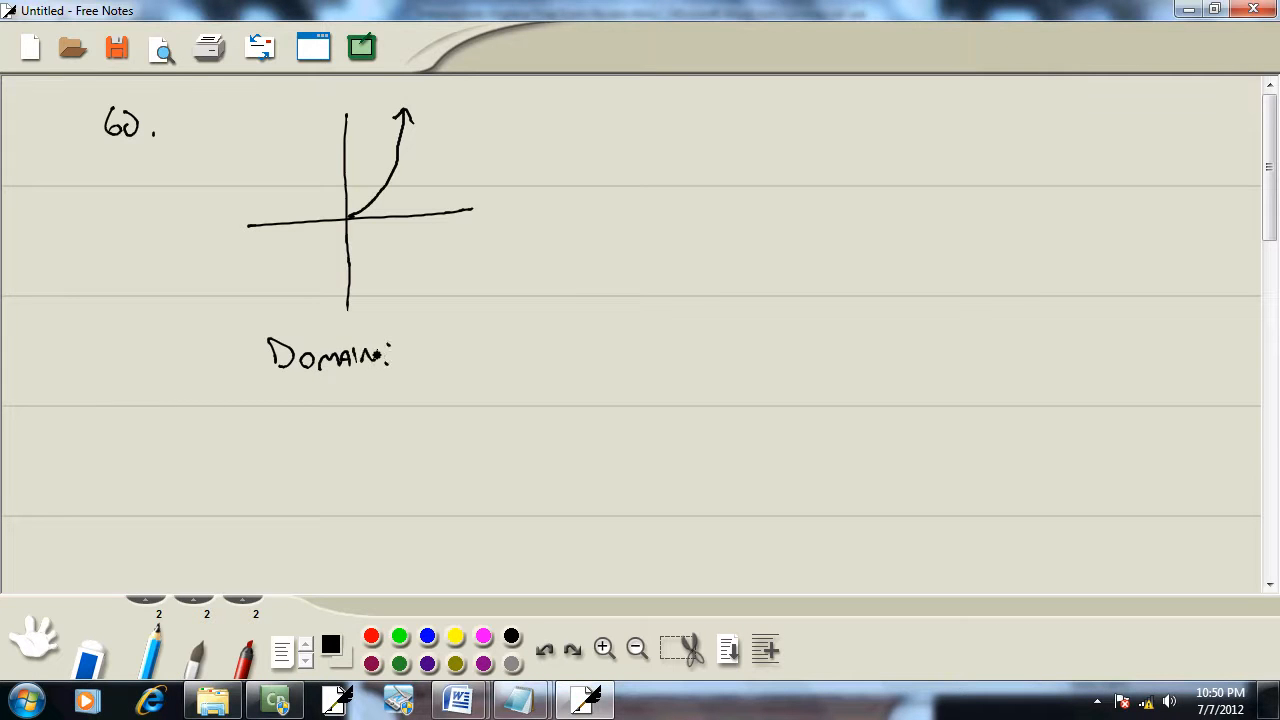
Step: Label x-axis ticks -2, -1, 2, 3, then bring Word question 62 back for comparison
{"action": "left_click", "coordinate": [328, 220]}
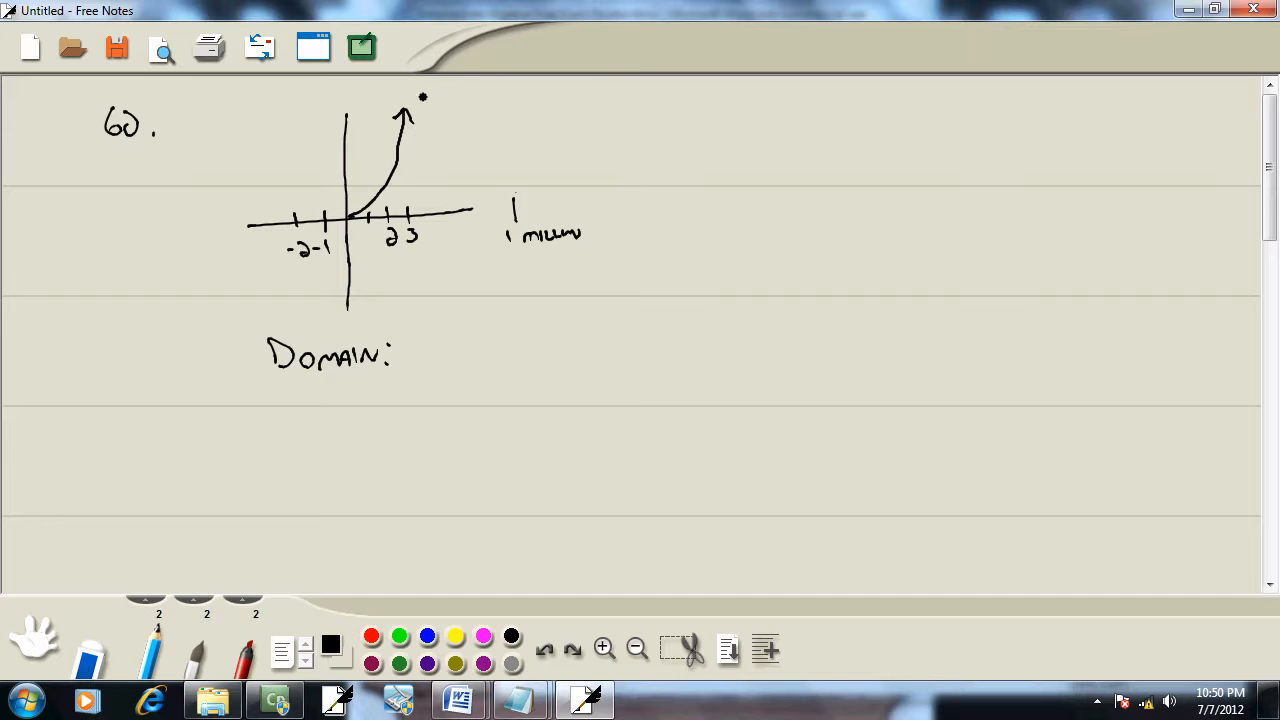
{"action": "left_click", "coordinate": [456, 700]}
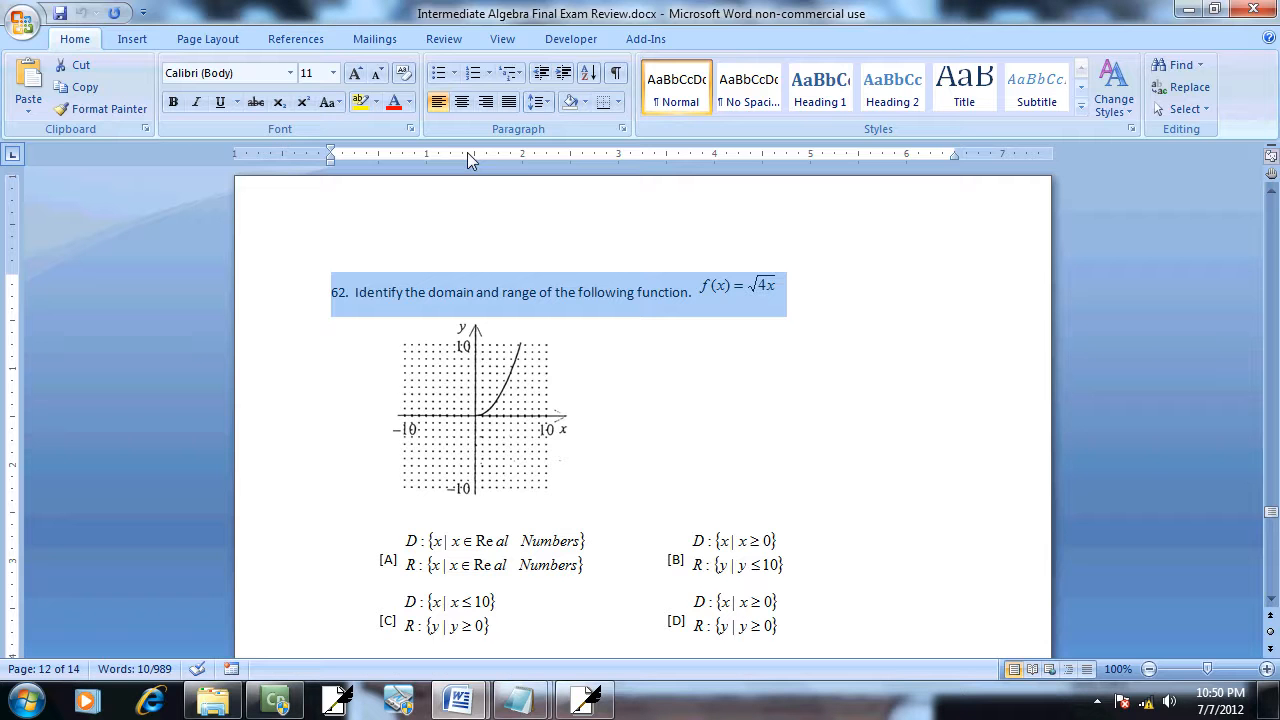
{"action": "mouse_move", "coordinate": [552, 358]}
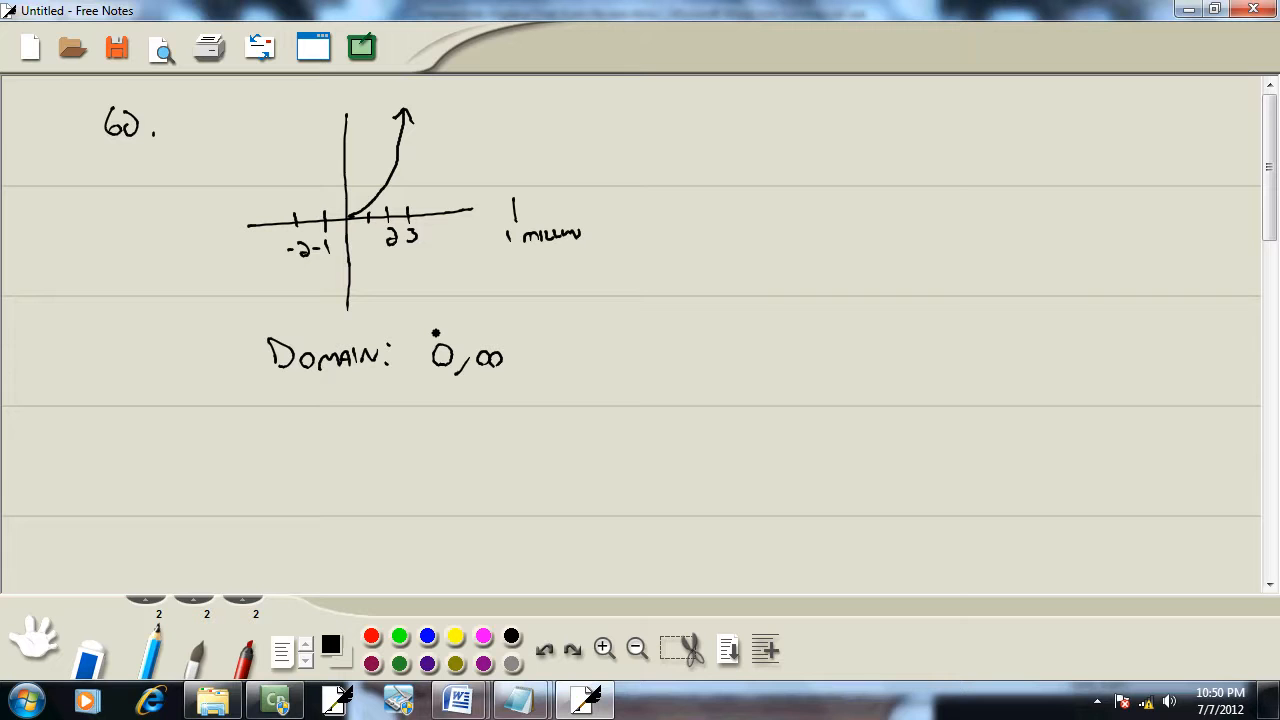
Step: Bracket the domain as [0,∞), draw the second graph's curve from the origin, and tick the y-axis
{"action": "left_click_drag", "start_coordinate": [424, 340], "coordinate": [510, 376]}
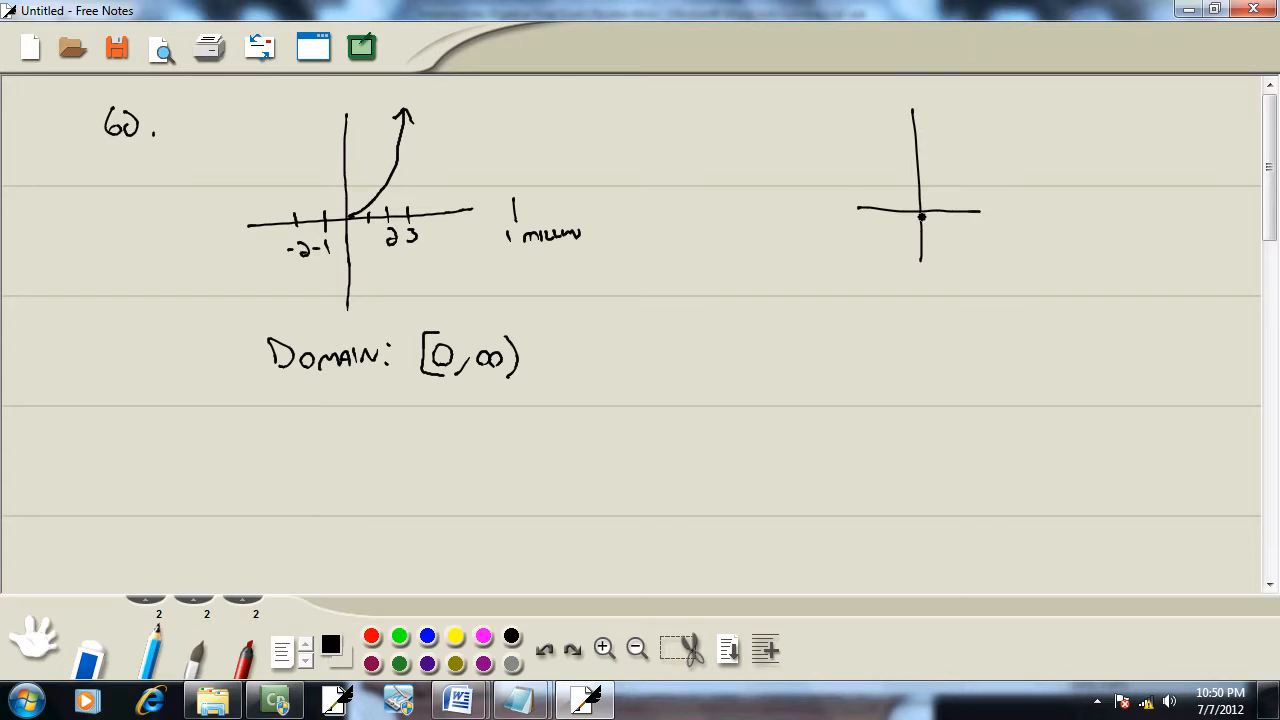
{"action": "left_click_drag", "start_coordinate": [922, 212], "coordinate": [984, 128]}
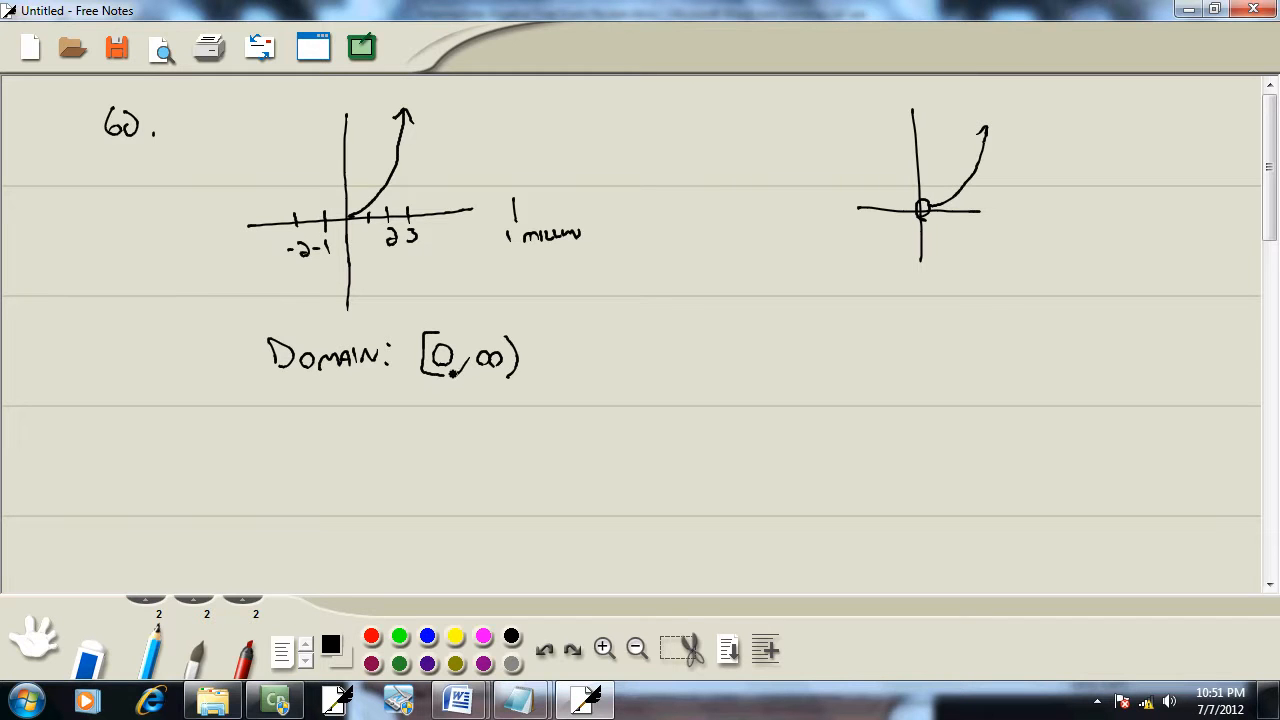
{"action": "left_click_drag", "start_coordinate": [284, 410], "coordinate": [320, 424]}
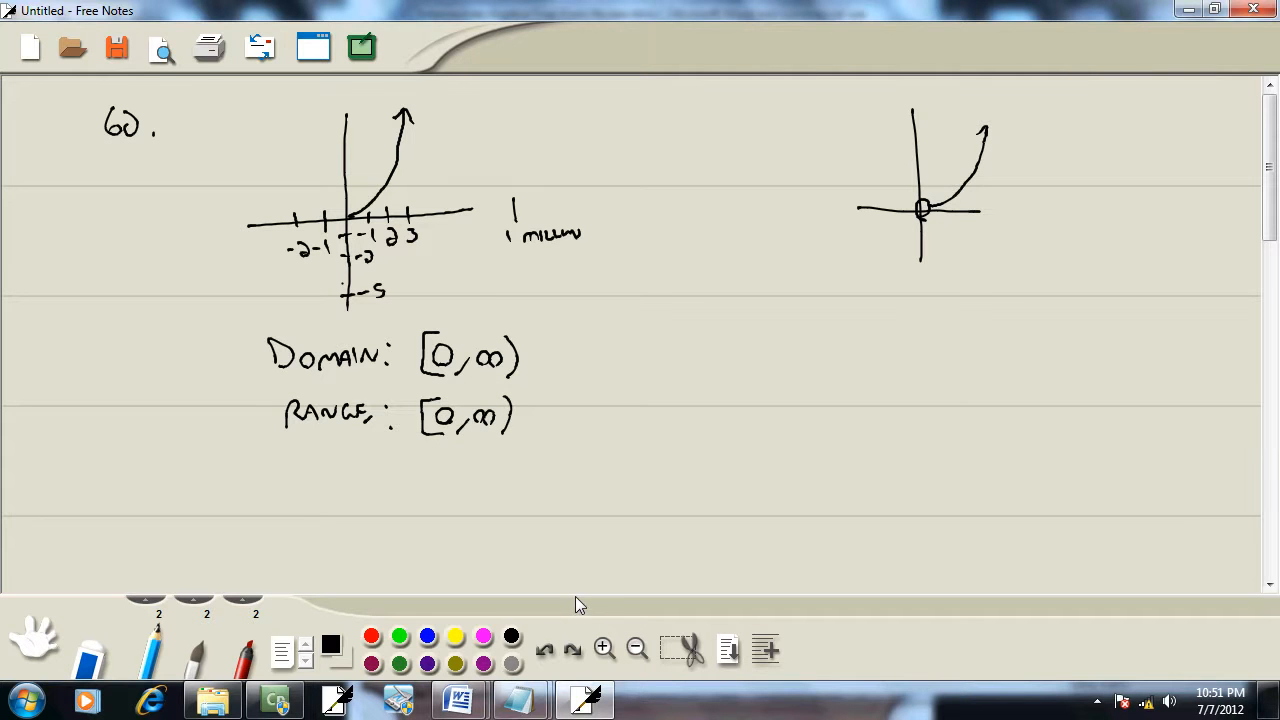
Step: Write the range as [0,∞) beneath the domain line
{"action": "left_click", "coordinate": [456, 700]}
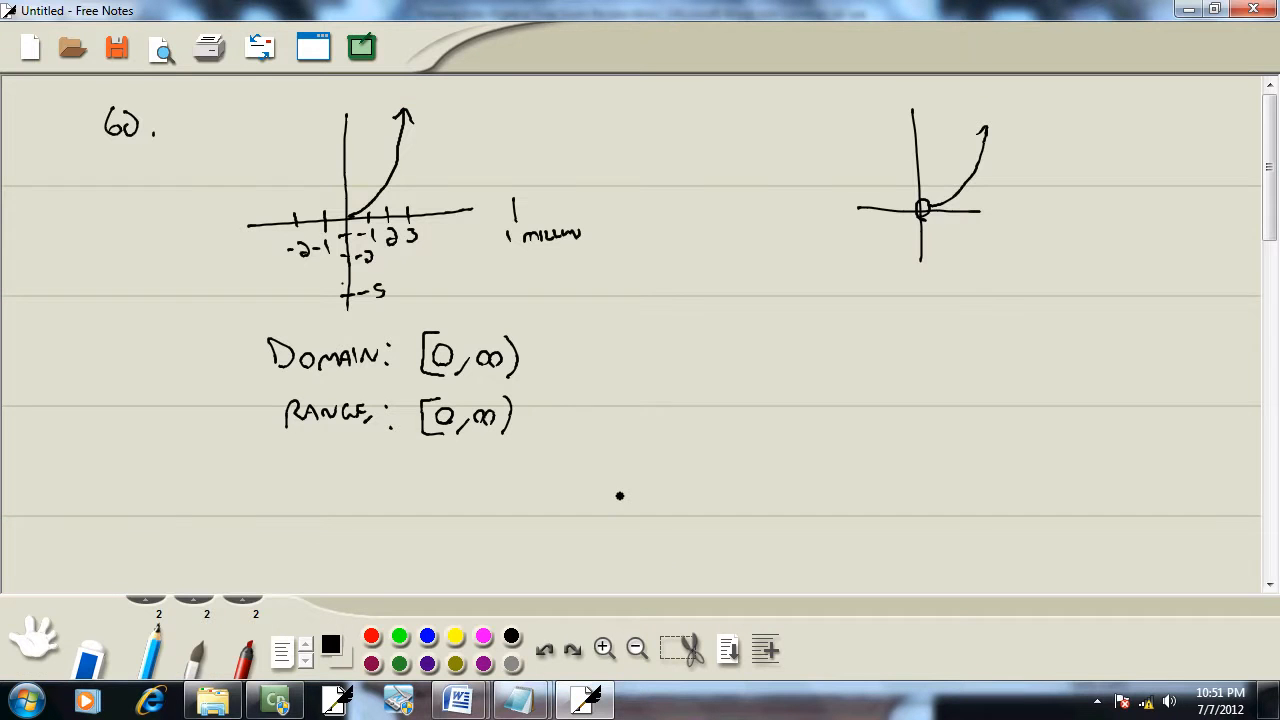
Step: Add an arrow and restate the answers as D: x≥0 and R: y≥0
{"action": "left_click_drag", "start_coordinate": [540, 360], "coordinate": [616, 350]}
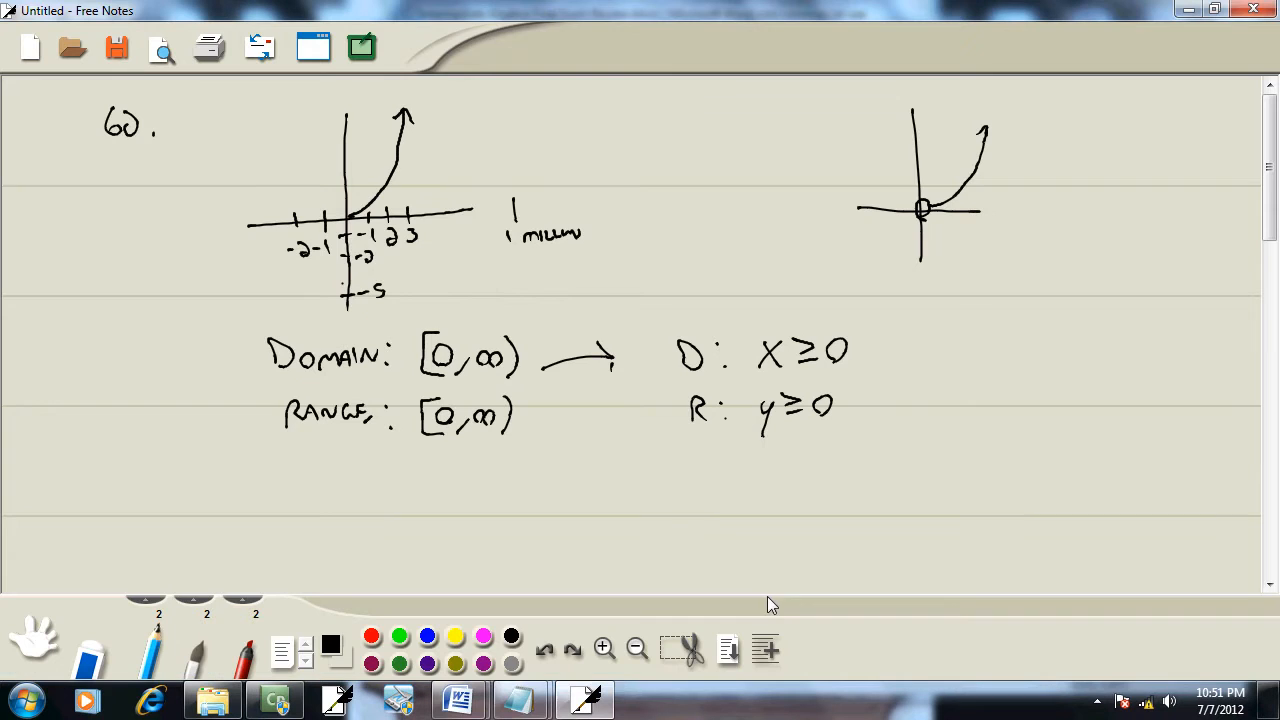
{"action": "left_click_drag", "start_coordinate": [684, 490], "coordinate": [730, 530]}
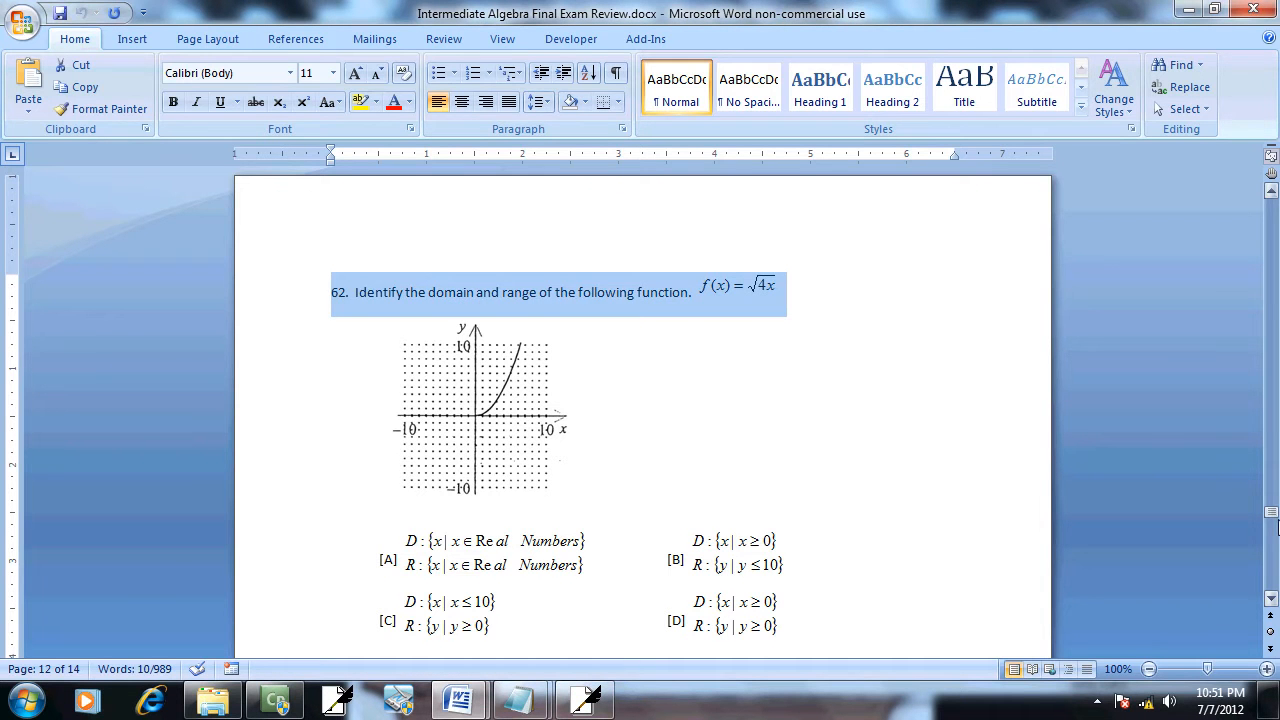
Step: Scroll the Word document down to the answer key listing 62) D
{"action": "scroll", "scroll_direction": "down", "scroll_amount": 3}
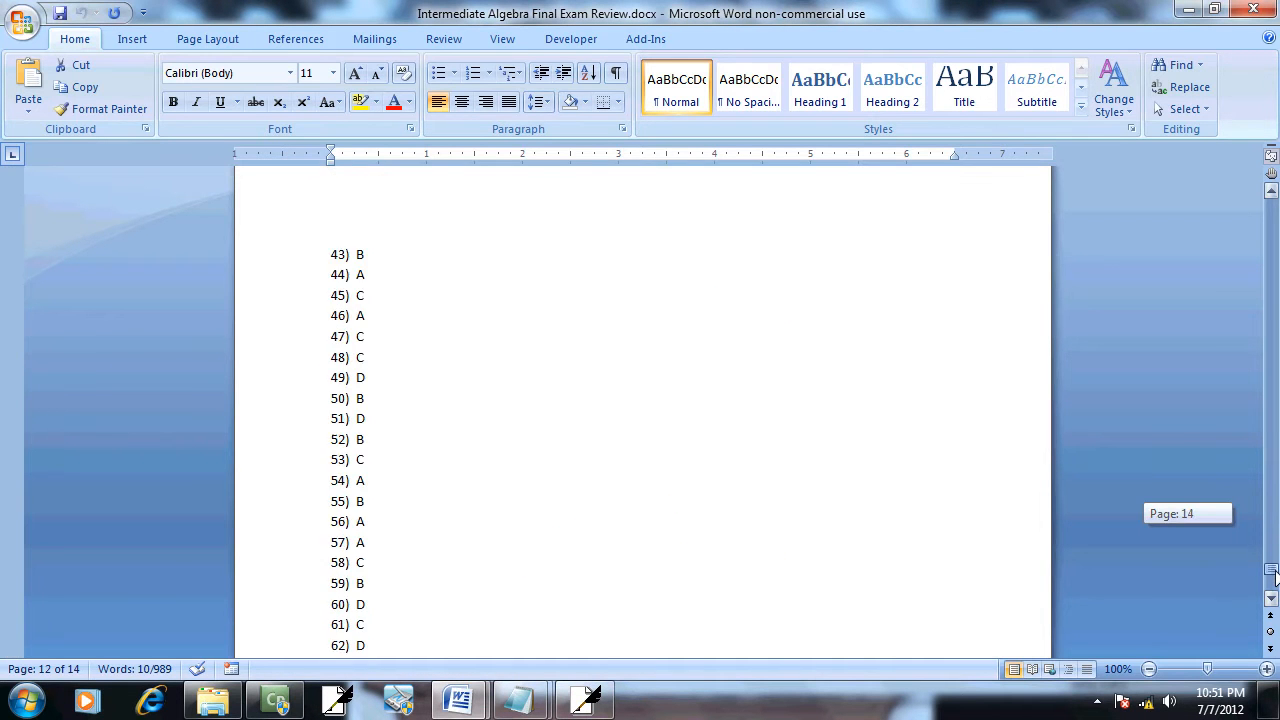
{"action": "scroll", "scroll_direction": "down", "scroll_amount": 3}
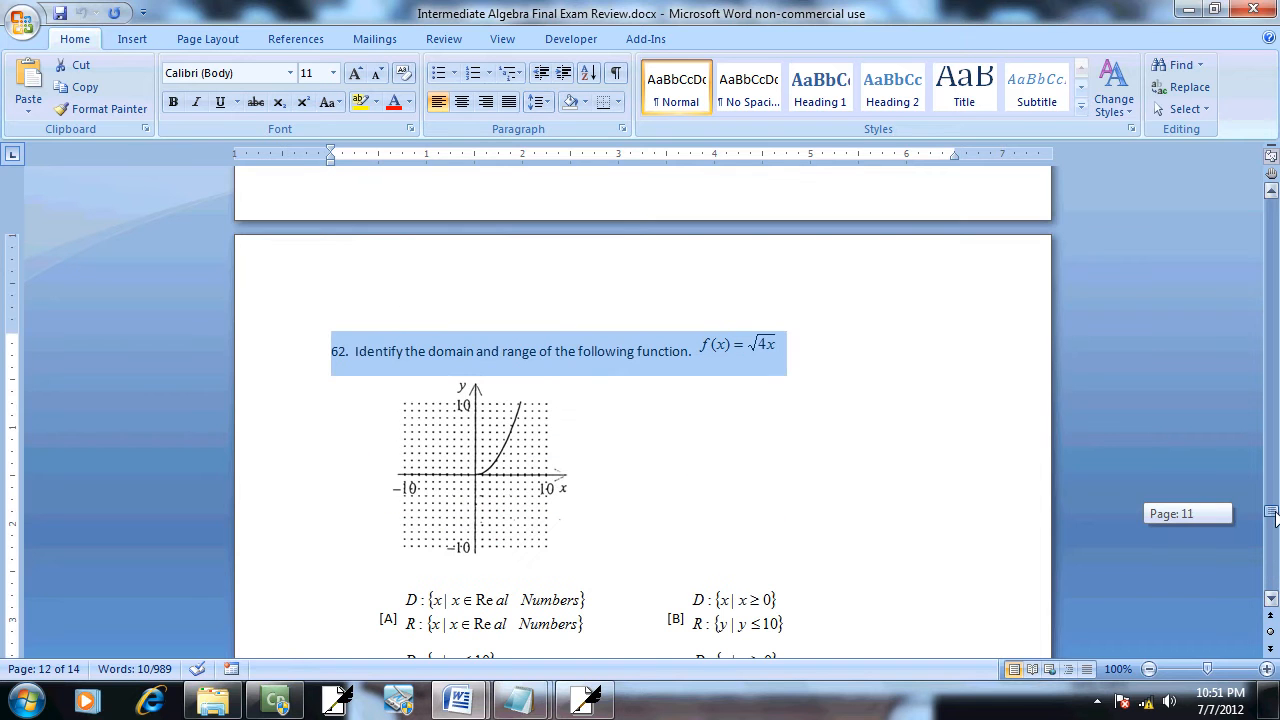